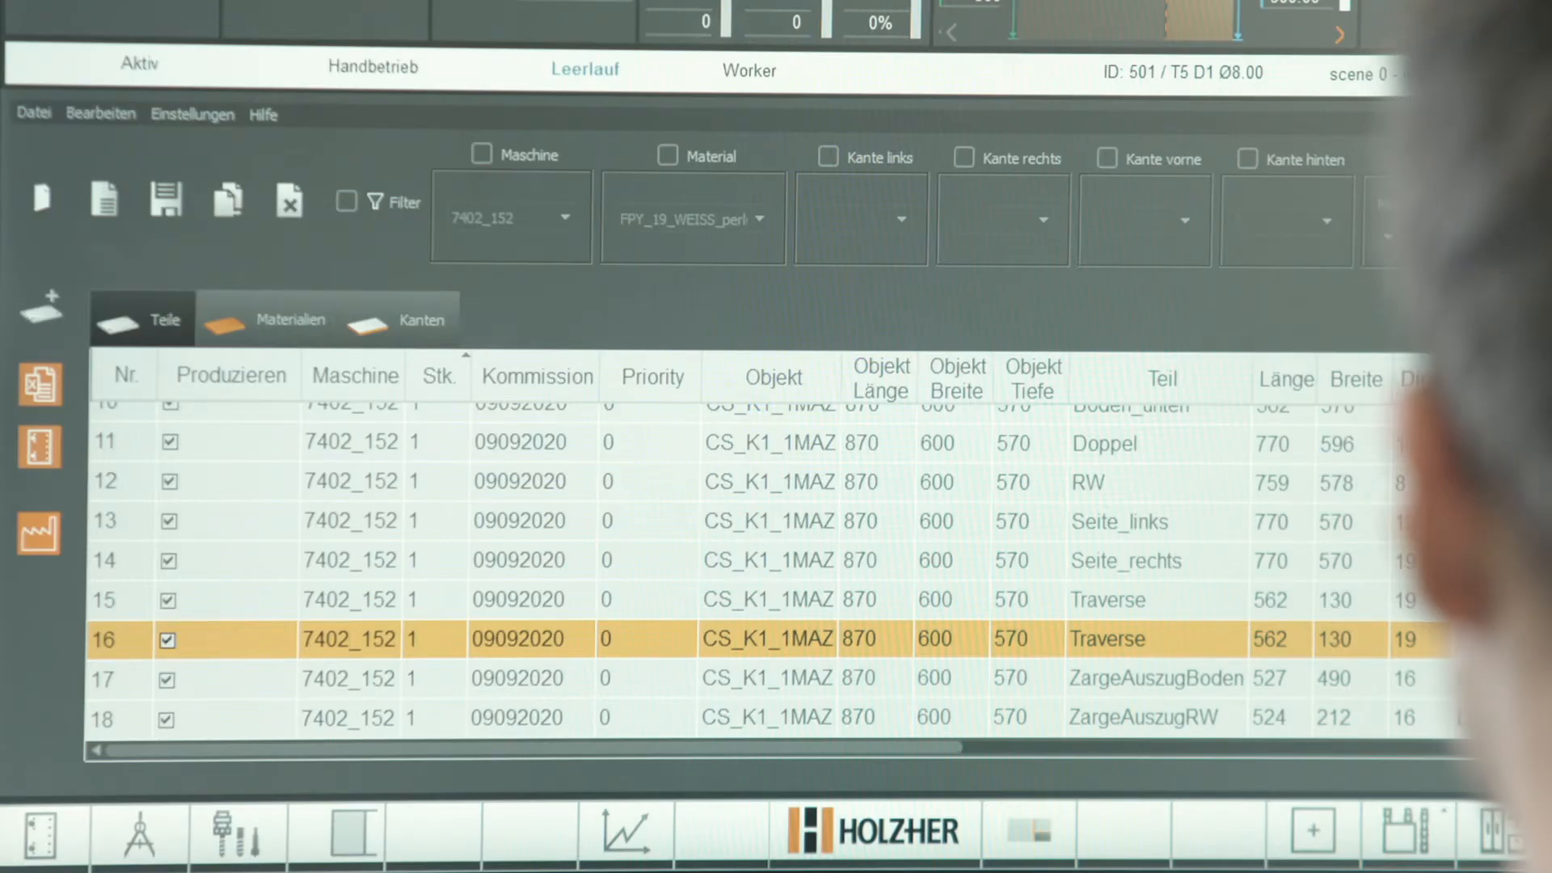
scroll(up, 3)
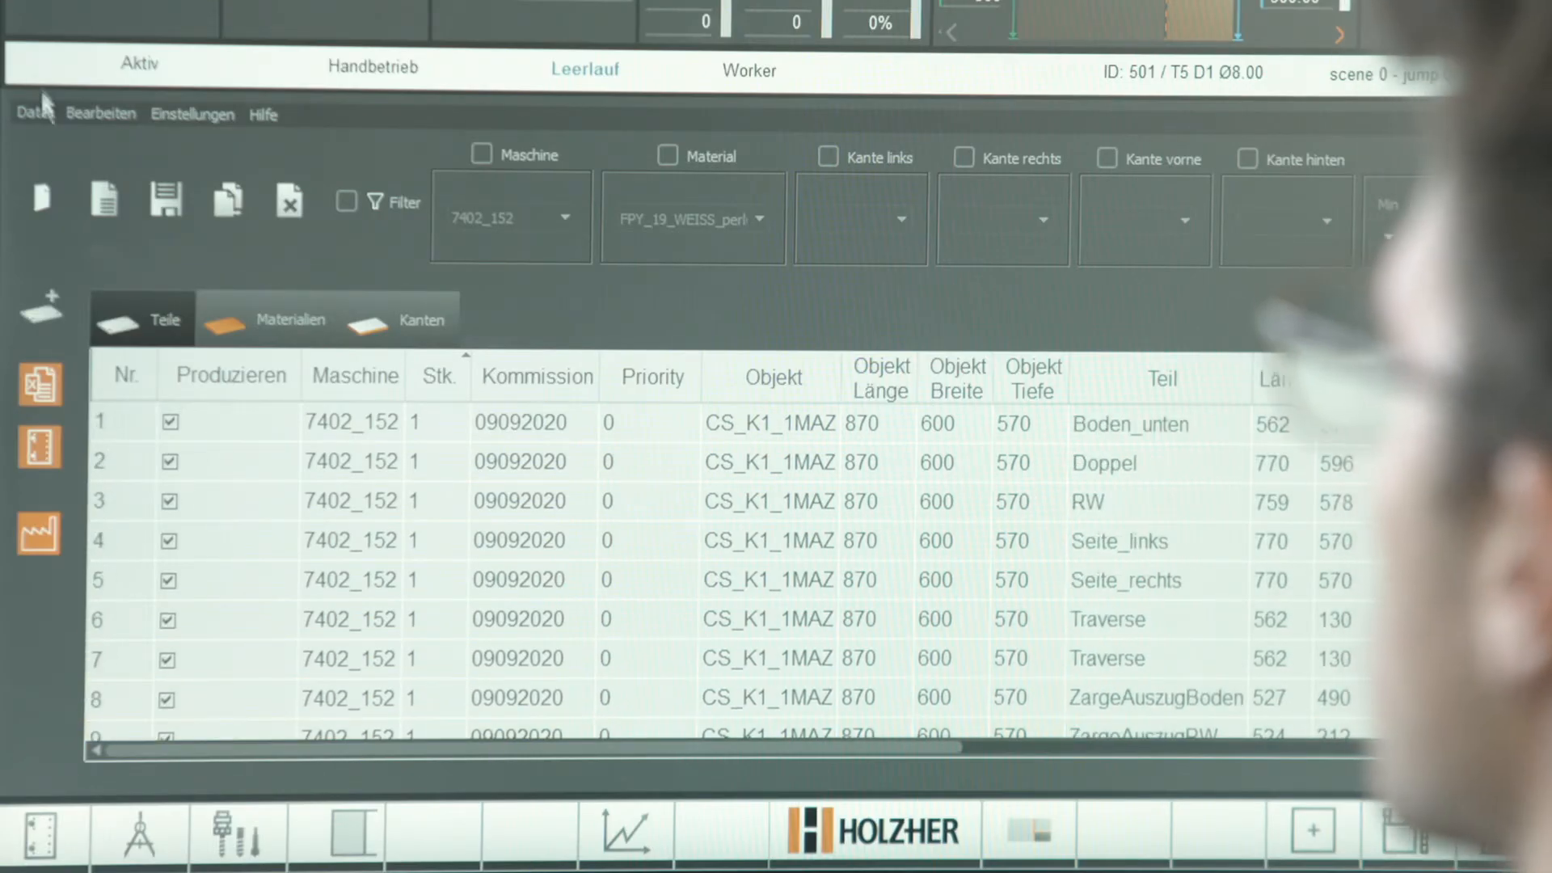